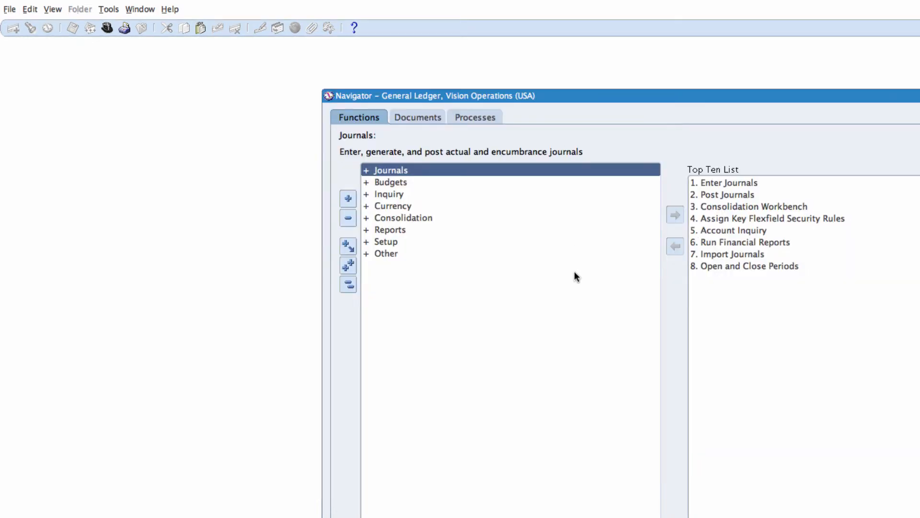
mouse_move(551, 299)
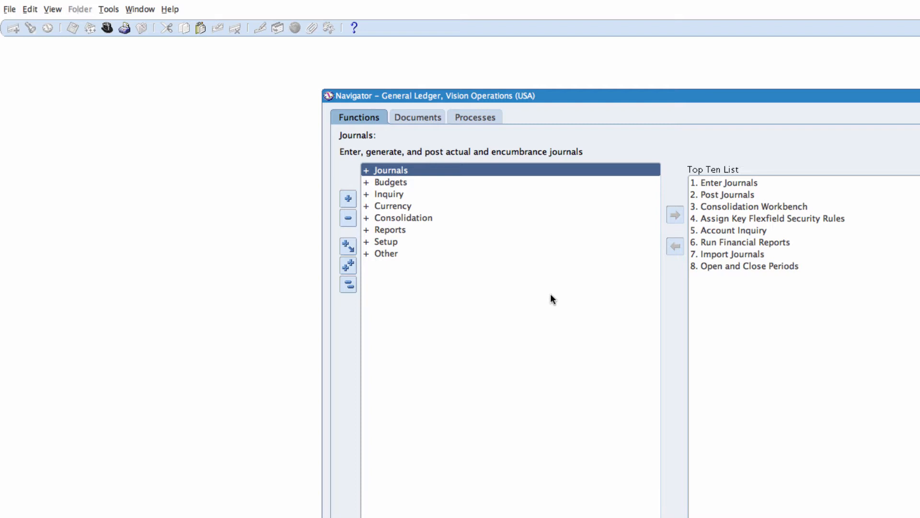
mouse_move(391, 241)
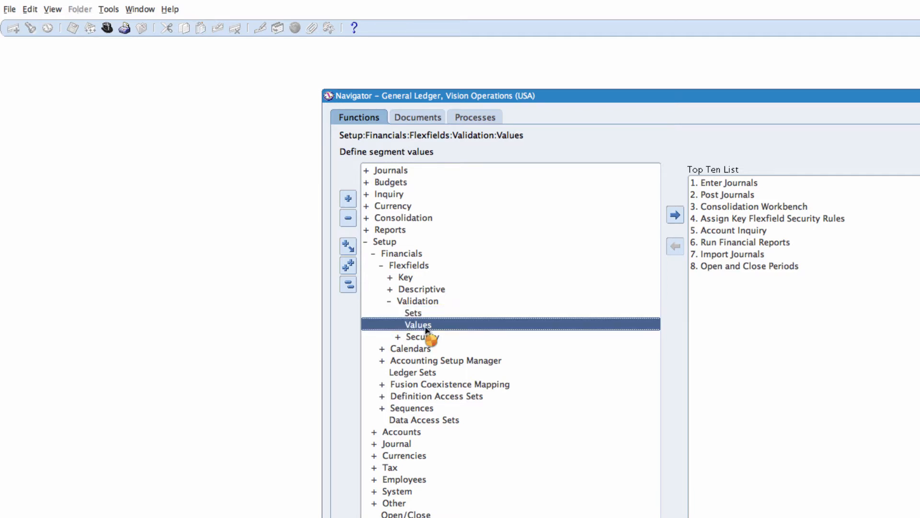
Load the Operations Company value set in the Segment Values form
double_click(417, 324)
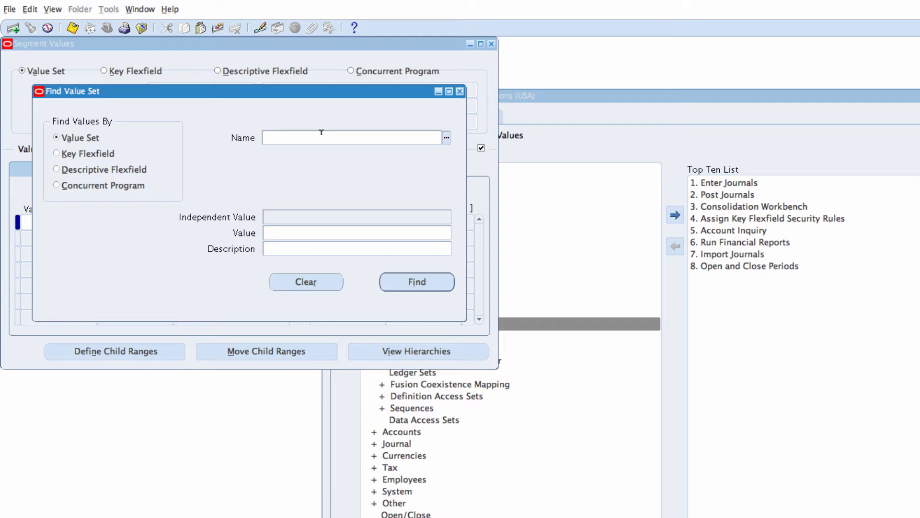
type("Operations Company")
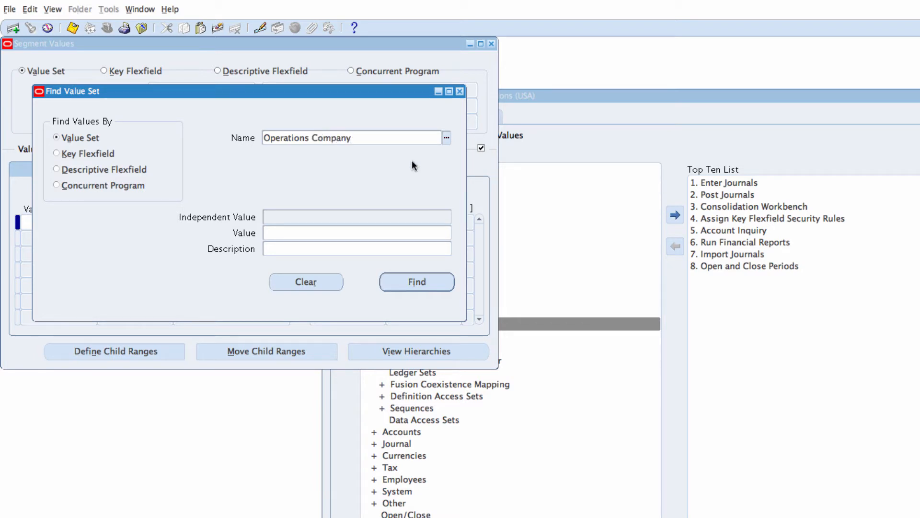
left_click(416, 281)
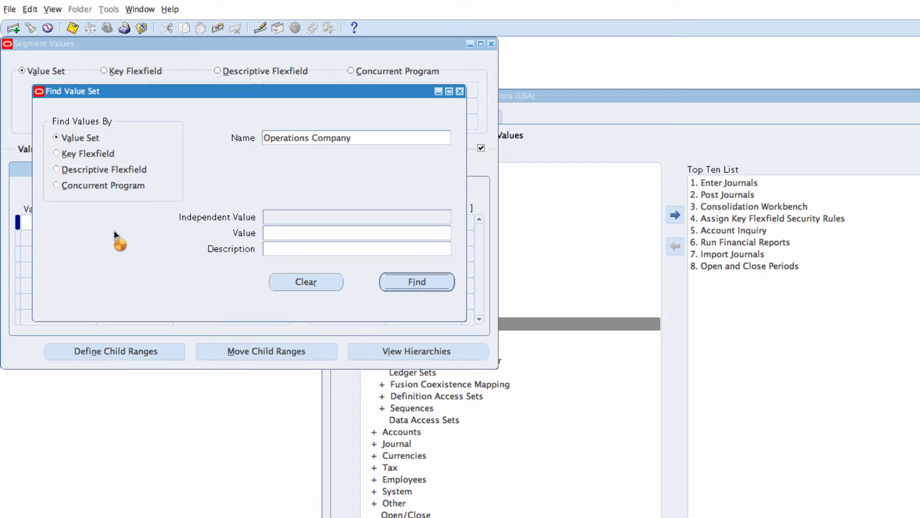
left_click(416, 283)
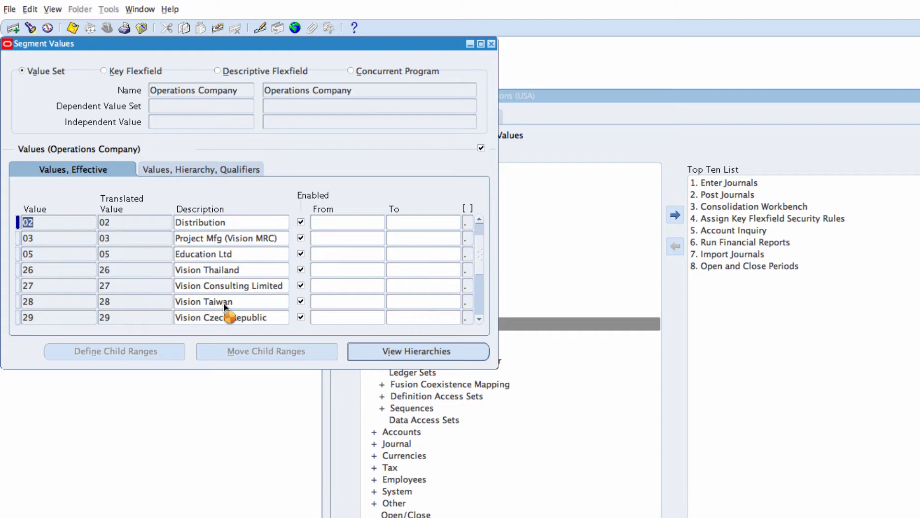
Insert a new row with Value 50 and Description 'Alpha Services'
scroll("down", 3)
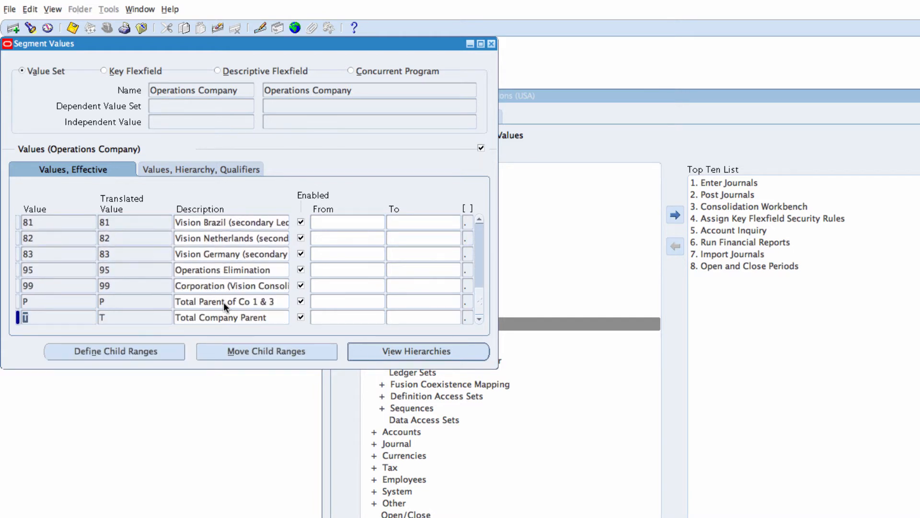
scroll("up", 3)
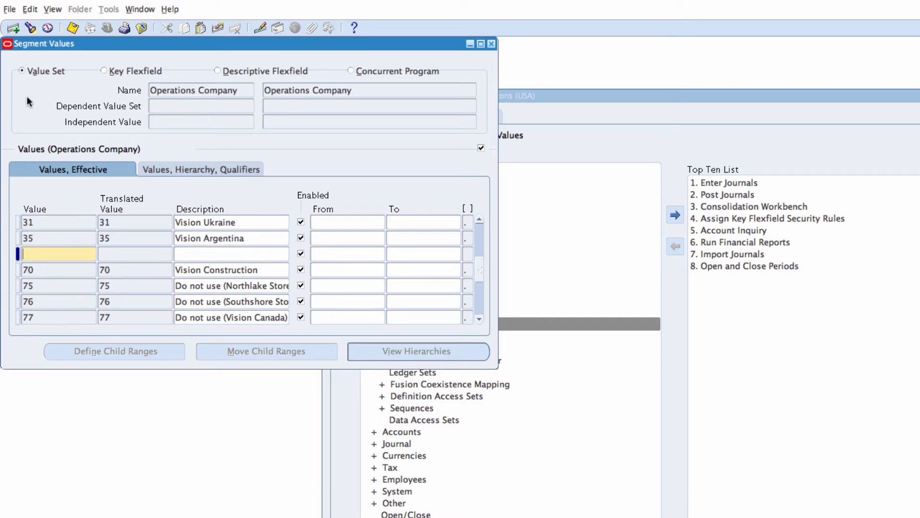
type("5")
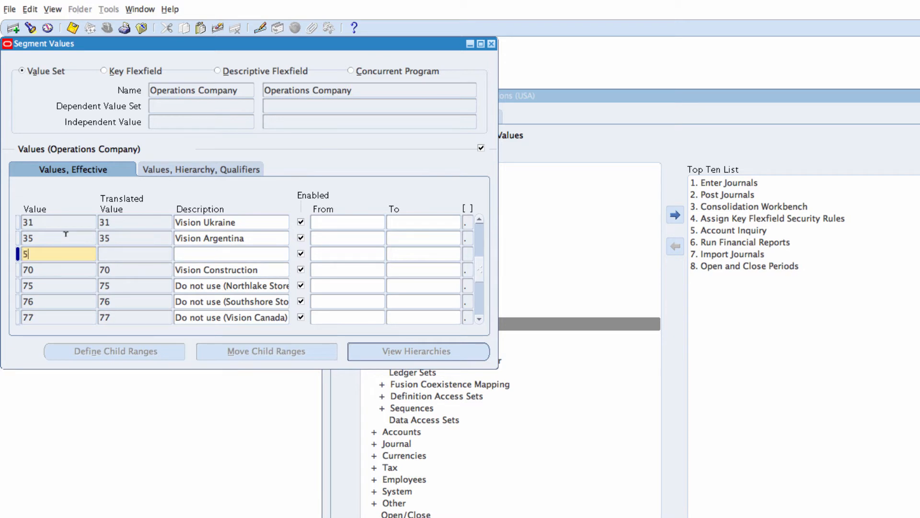
type("0")
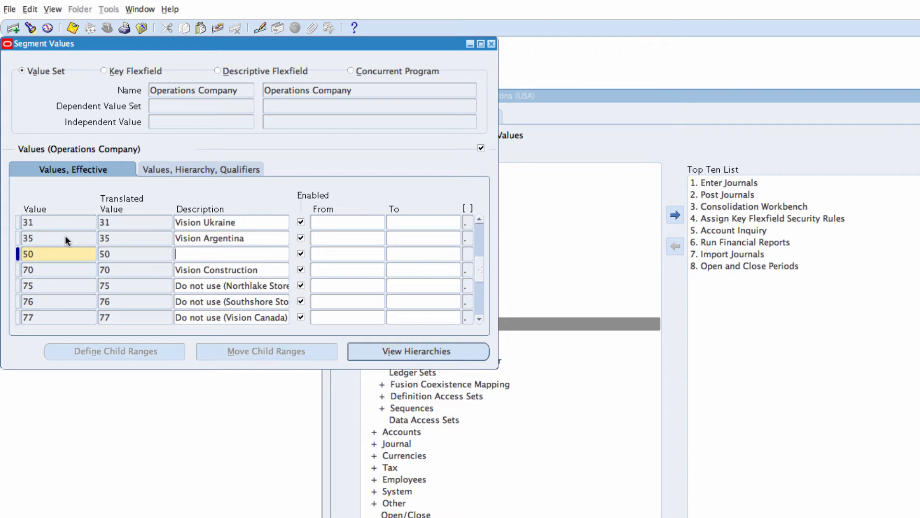
type("Alpha Serv")
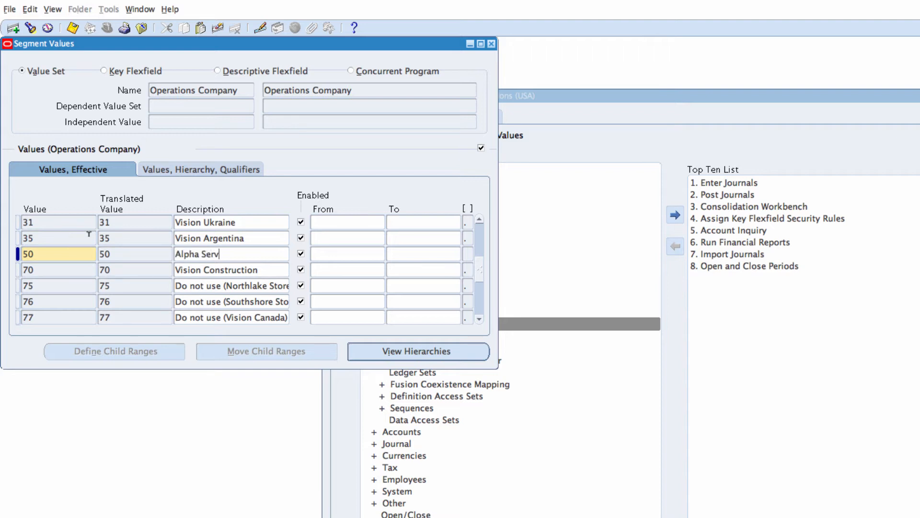
type("ices")
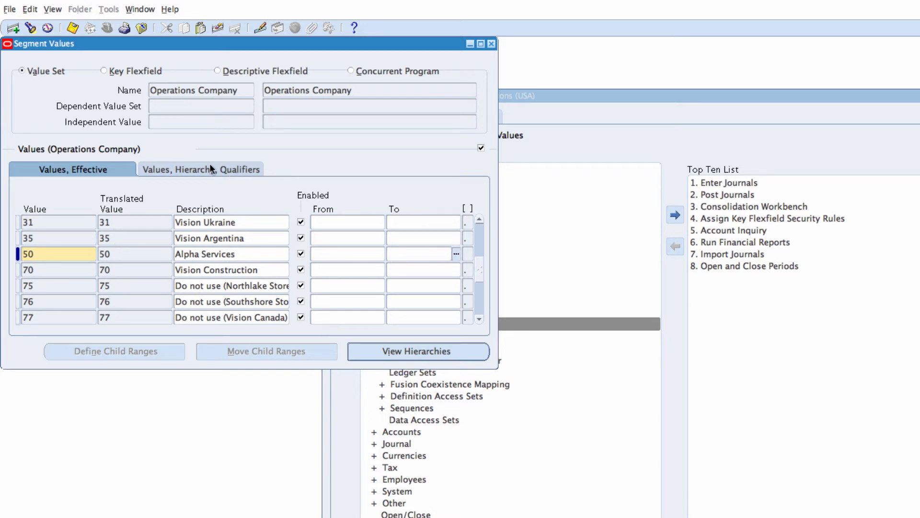
Set value 50's qualifiers to Allow Budgeting Yes and Allow Posting Yes
left_click(200, 169)
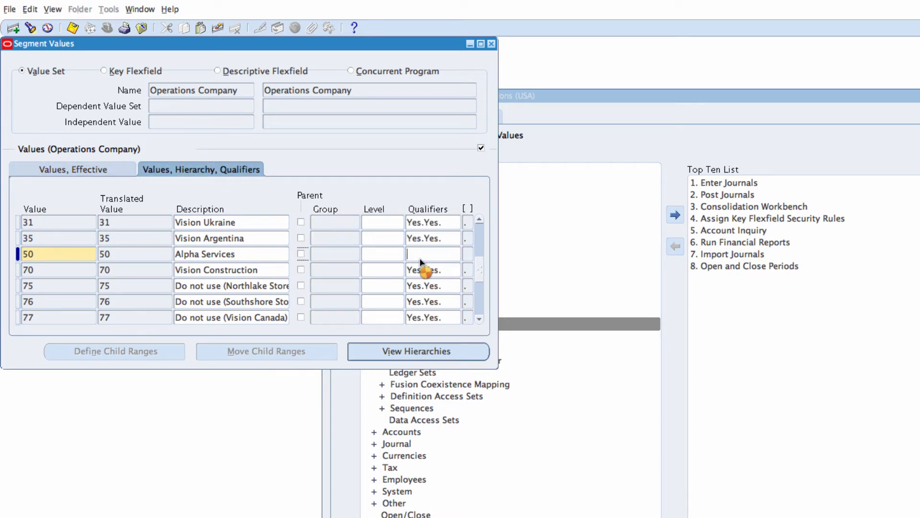
left_click(434, 254)
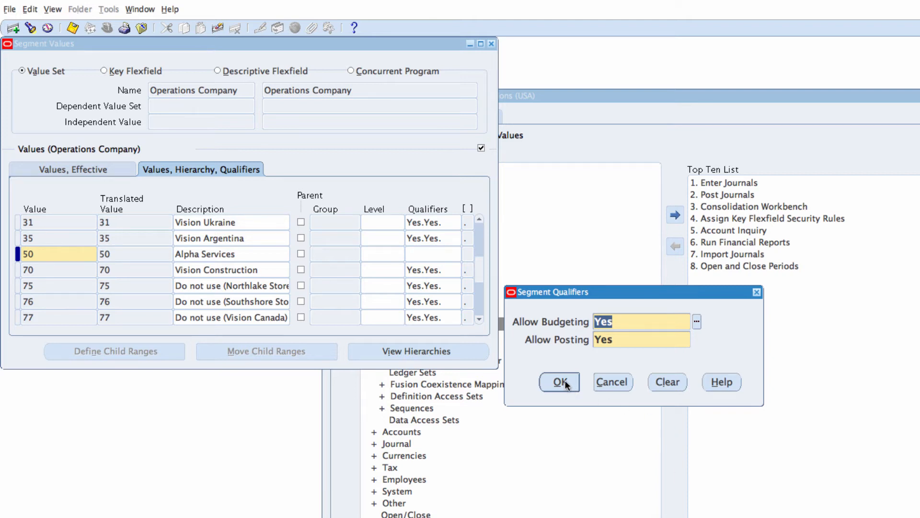
left_click(558, 382)
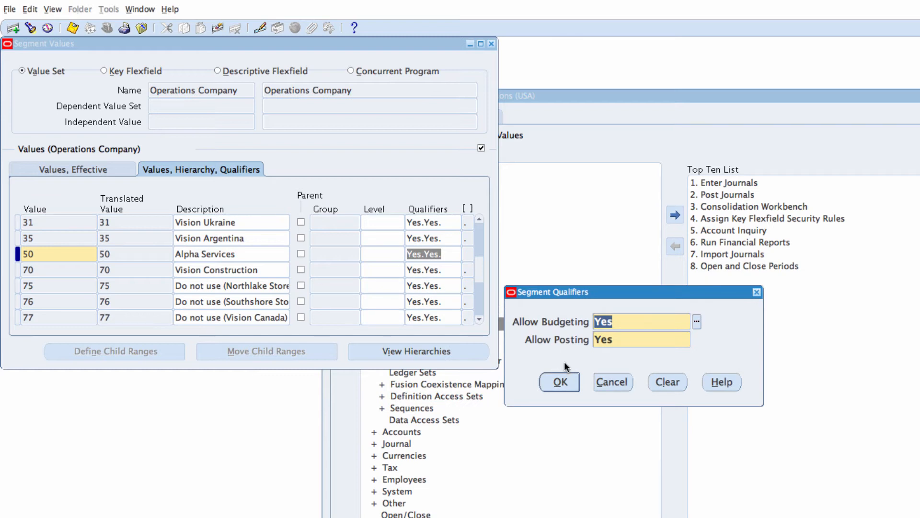
left_click(558, 382)
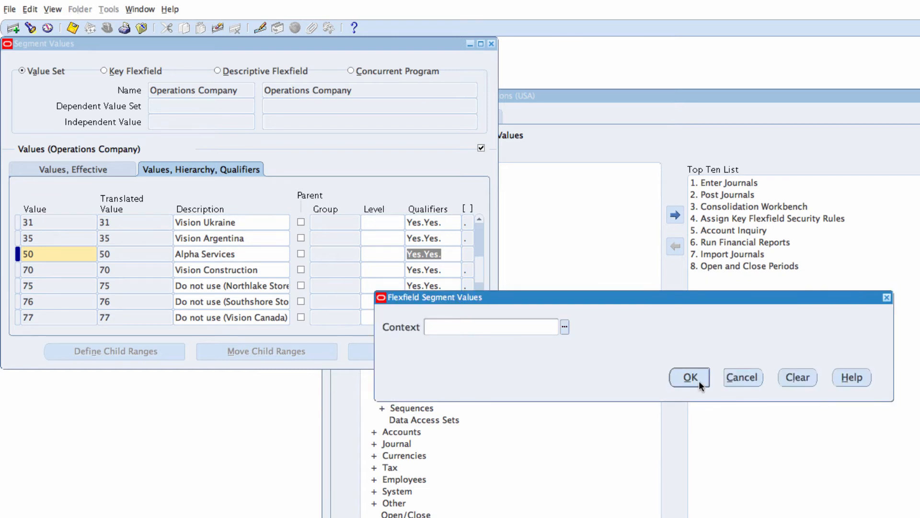
left_click(688, 377)
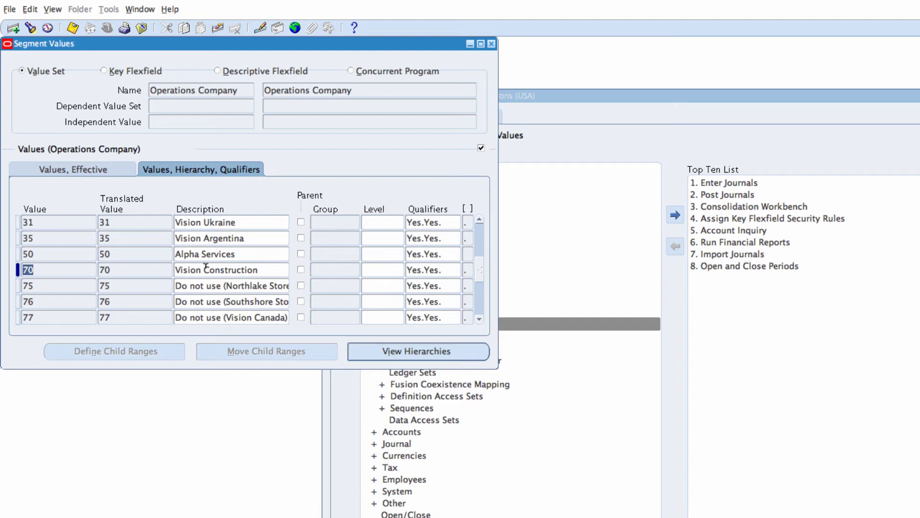
Save the Alpha Services row and acknowledge the hierarchy compile request notice
left_click(135, 253)
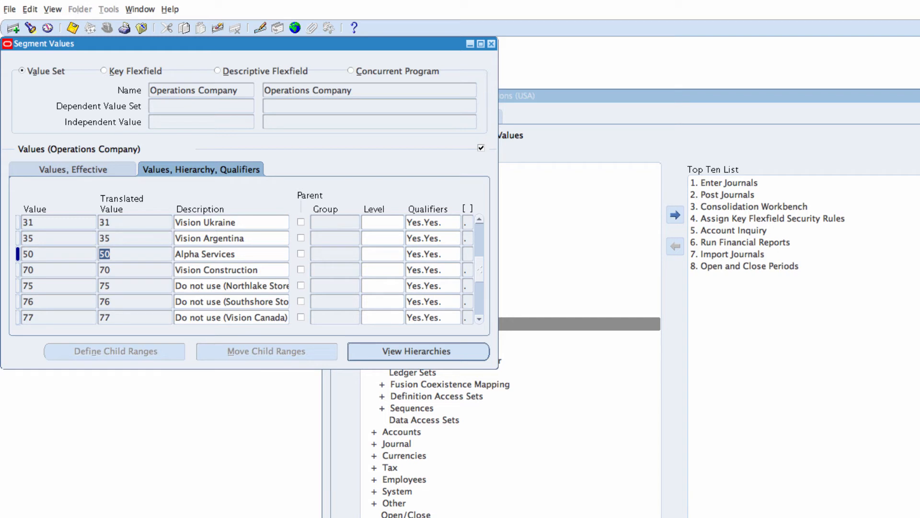
mouse_move(473, 61)
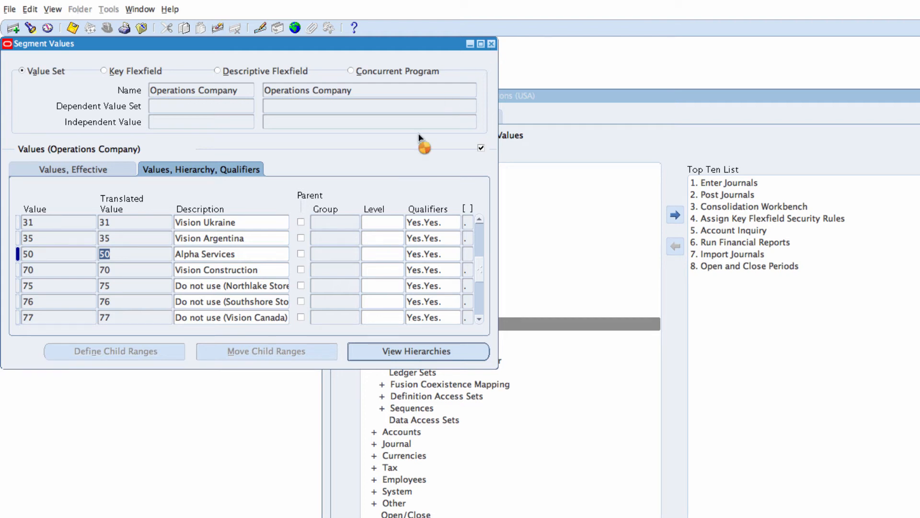
left_click(418, 350)
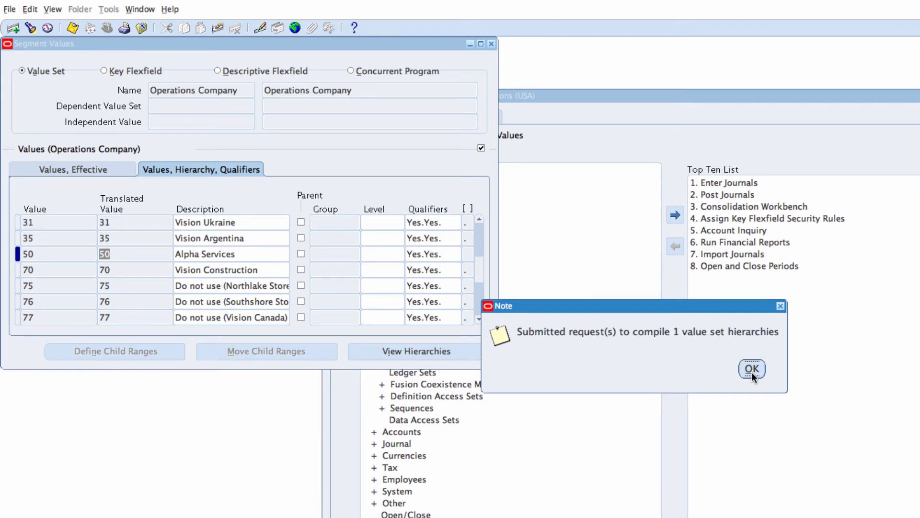
left_click(752, 369)
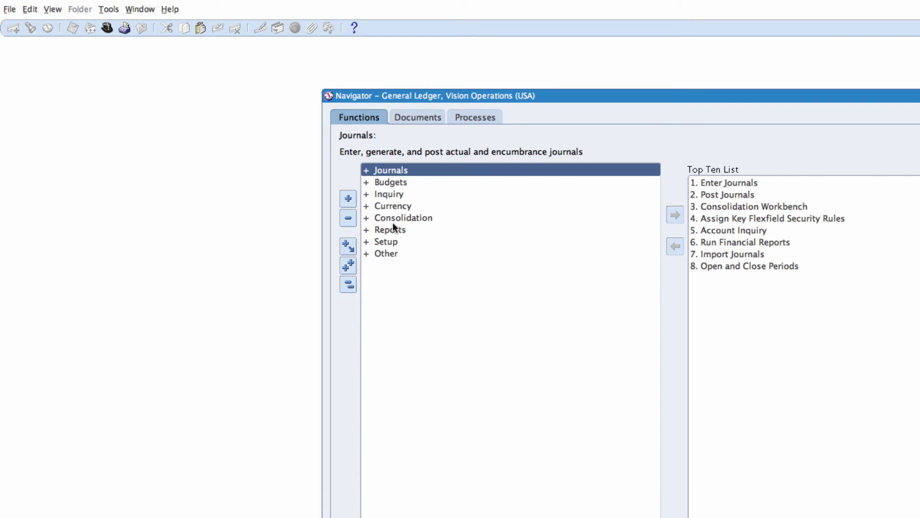
mouse_move(387, 236)
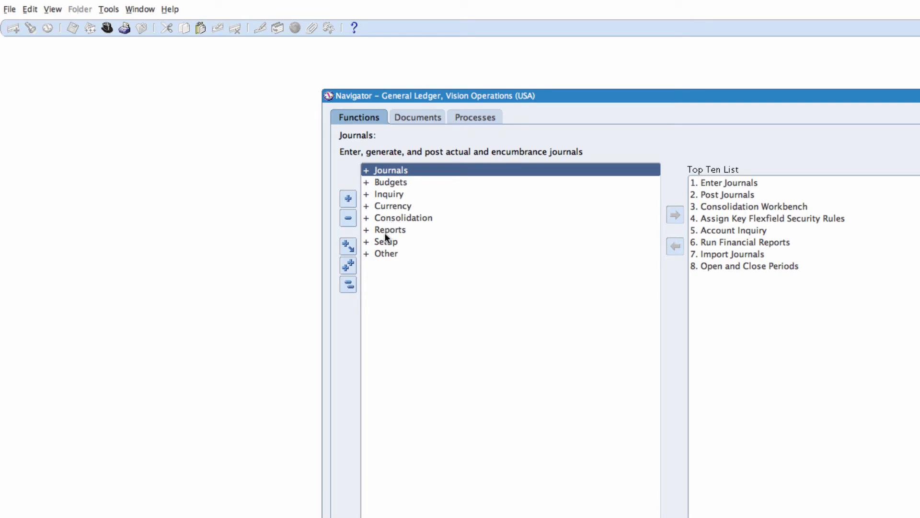
Open Accounting Setup Manager and enter 'Vision Operations' as the ledger search term
double_click(385, 240)
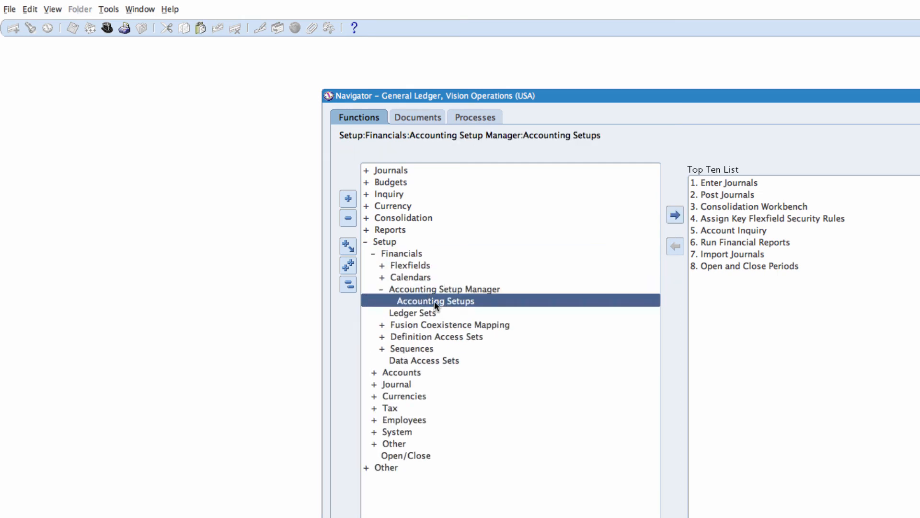
double_click(436, 300)
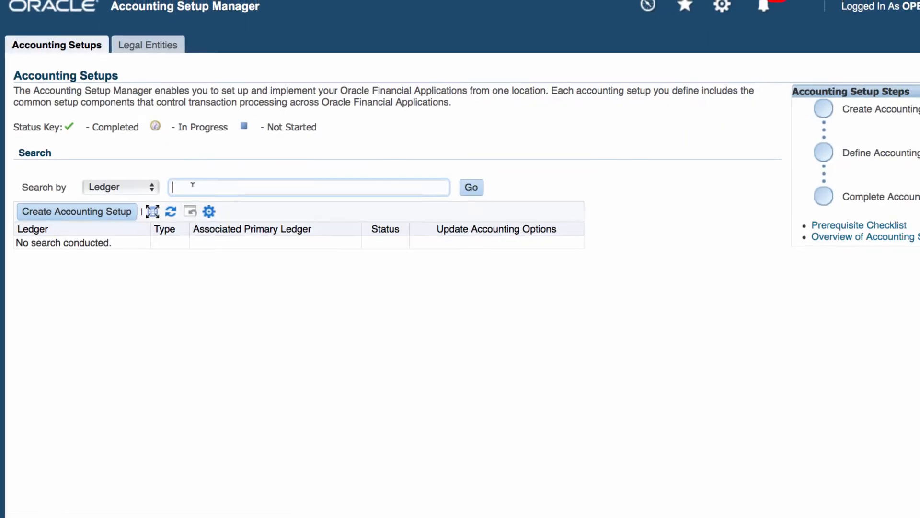
type("V")
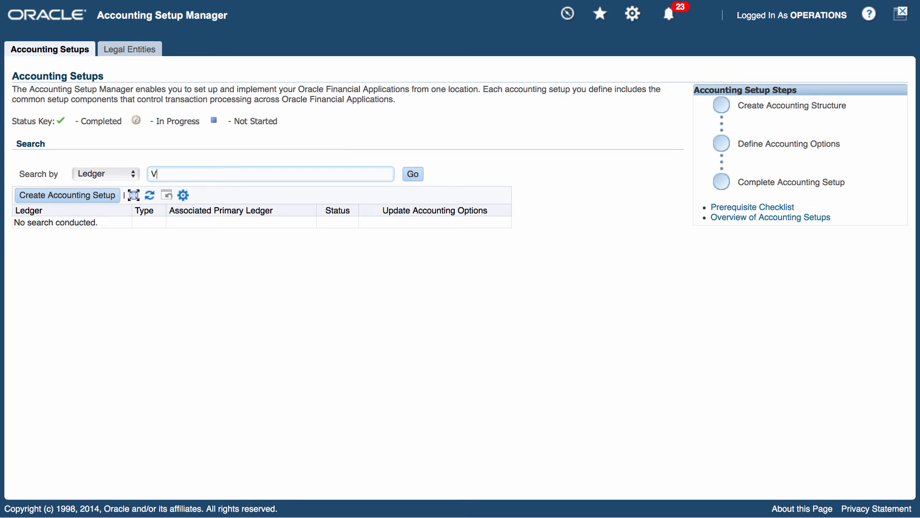
type("ision Ope")
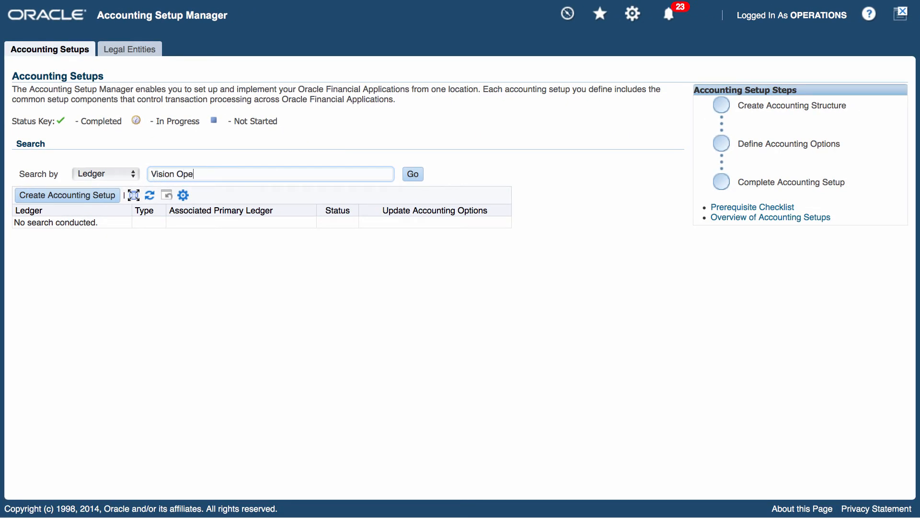
type("rations")
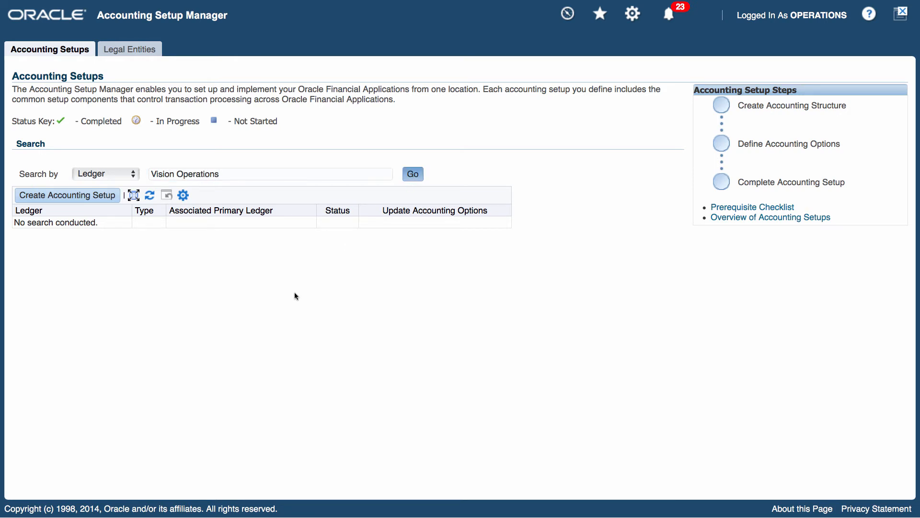
Search and open Accounting Options for the Vision Operations (USA) ledger
left_click(413, 174)
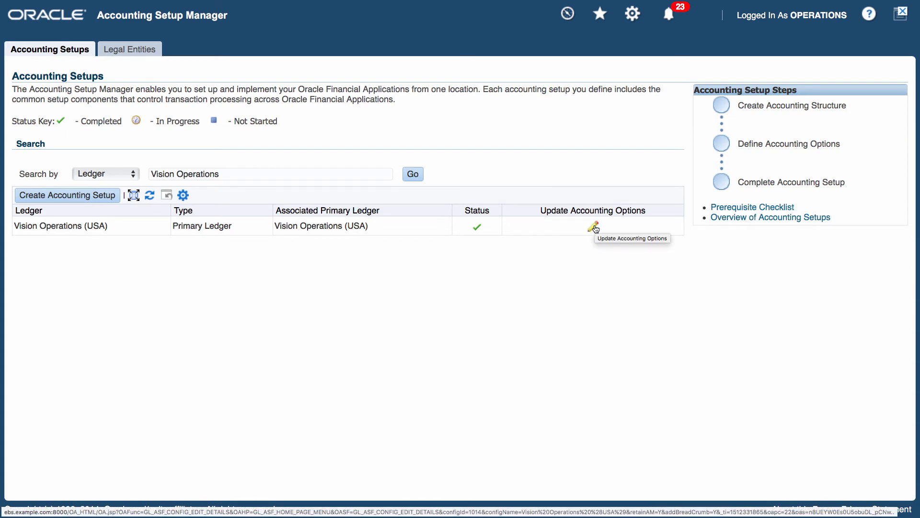
left_click(592, 226)
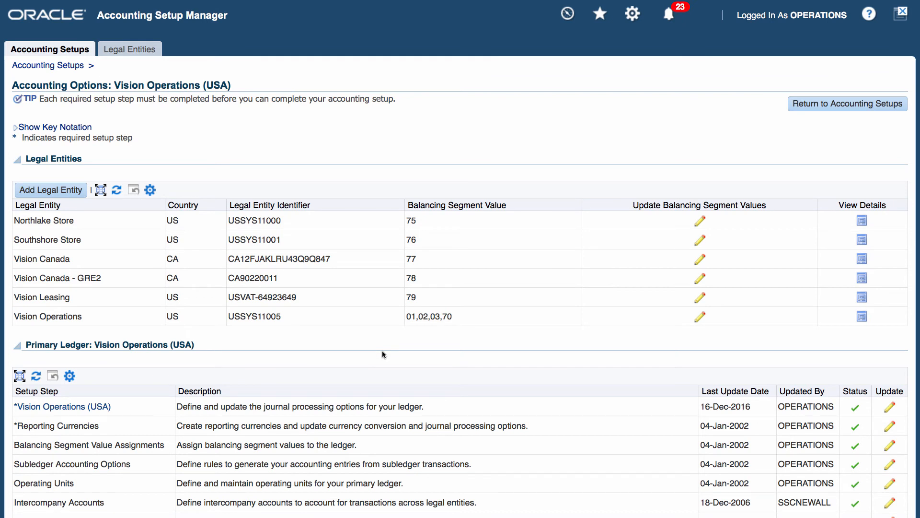
mouse_move(382, 351)
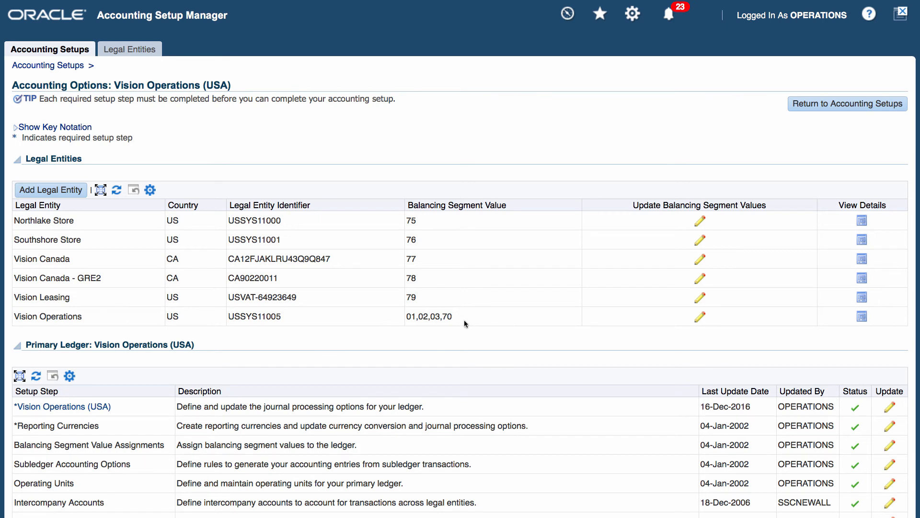
mouse_move(392, 303)
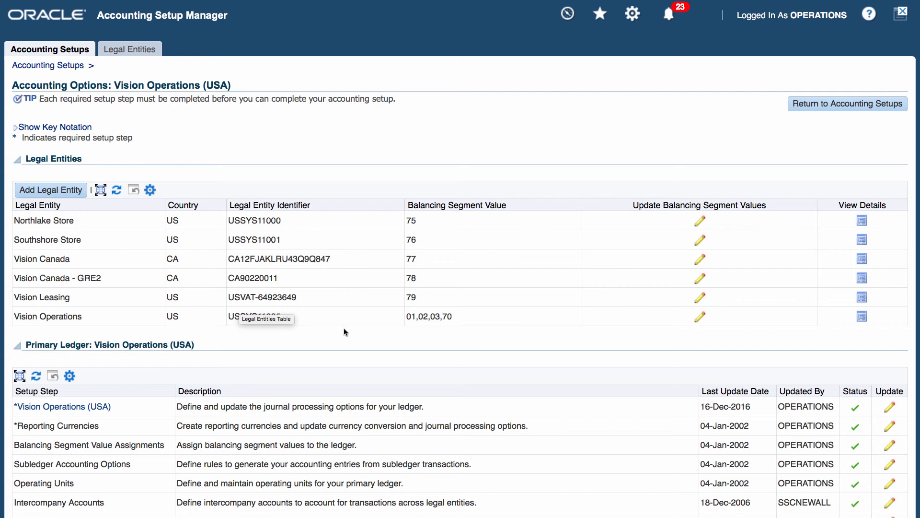
mouse_move(445, 310)
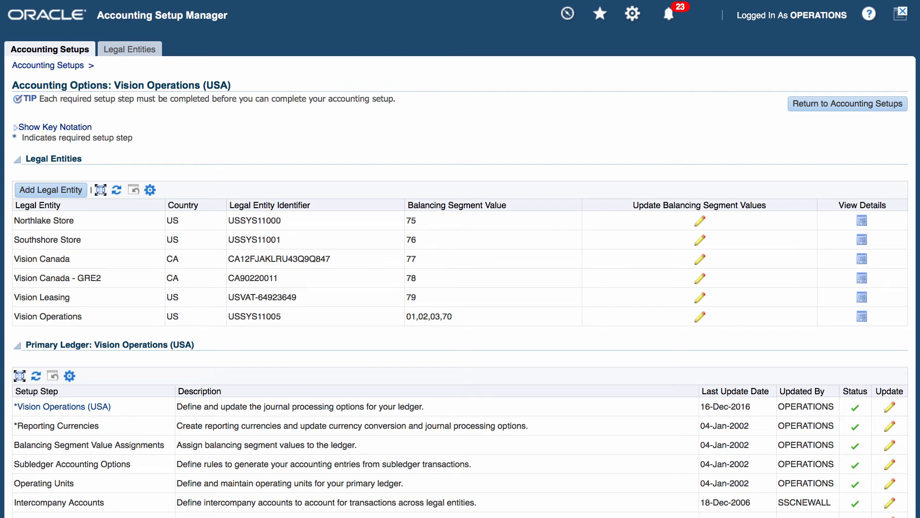
mouse_move(720, 335)
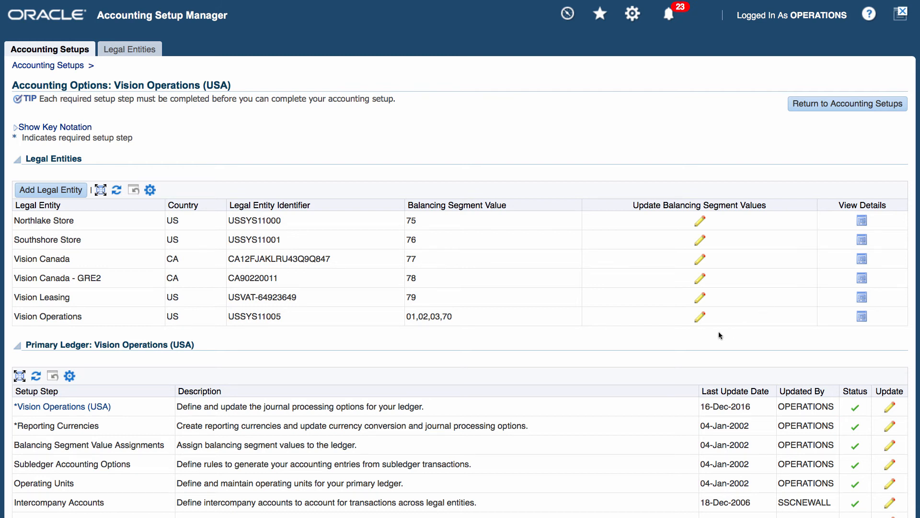
mouse_move(699, 319)
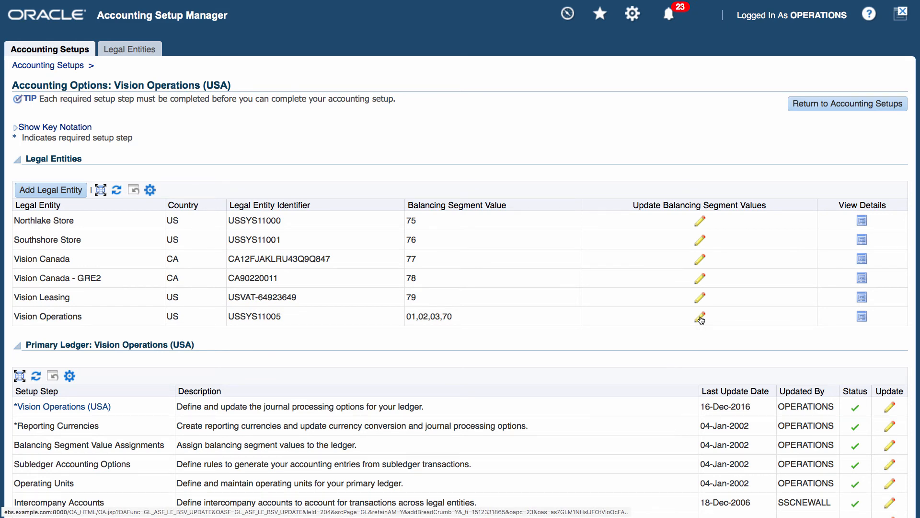
Look up balancing segment value 50 and select it for Vision Operations
left_click(699, 317)
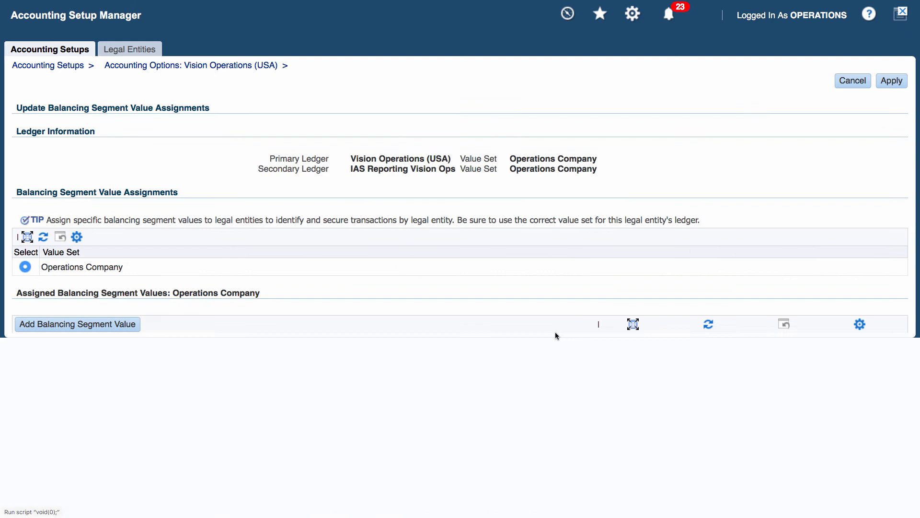
left_click(77, 323)
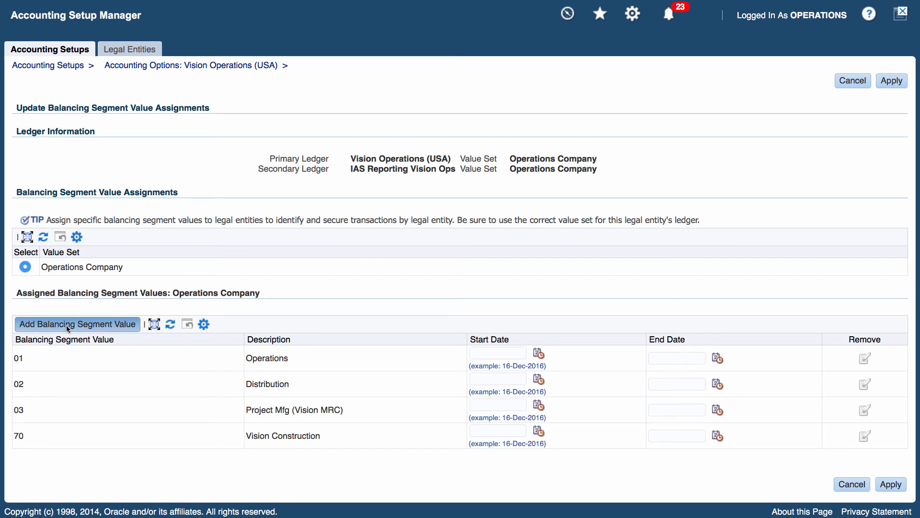
left_click(77, 323)
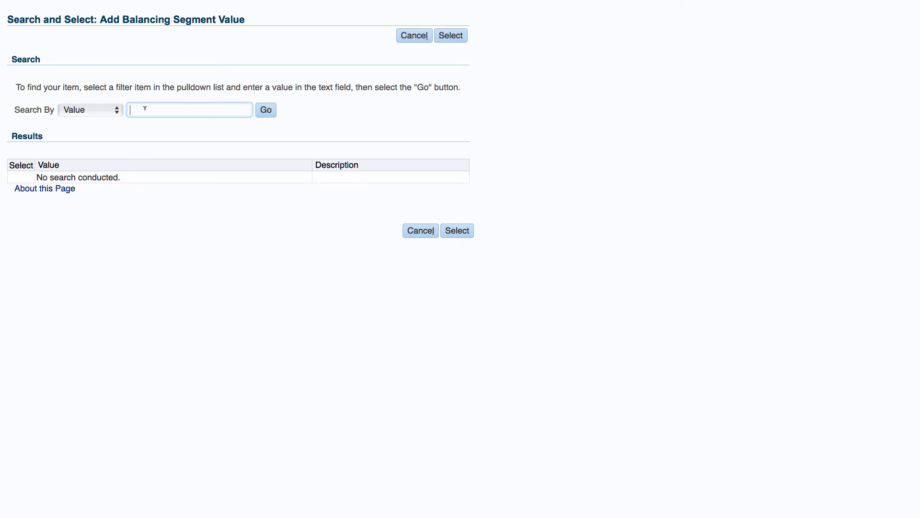
type("50%")
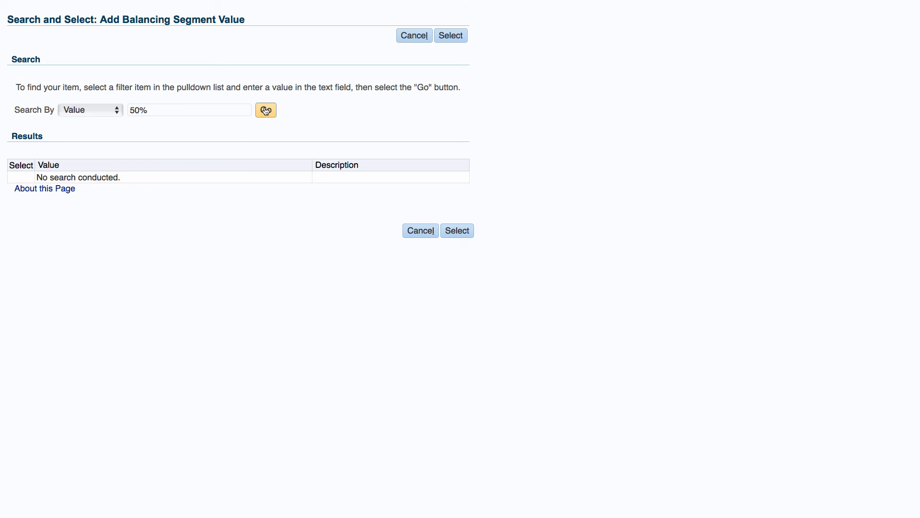
left_click(265, 110)
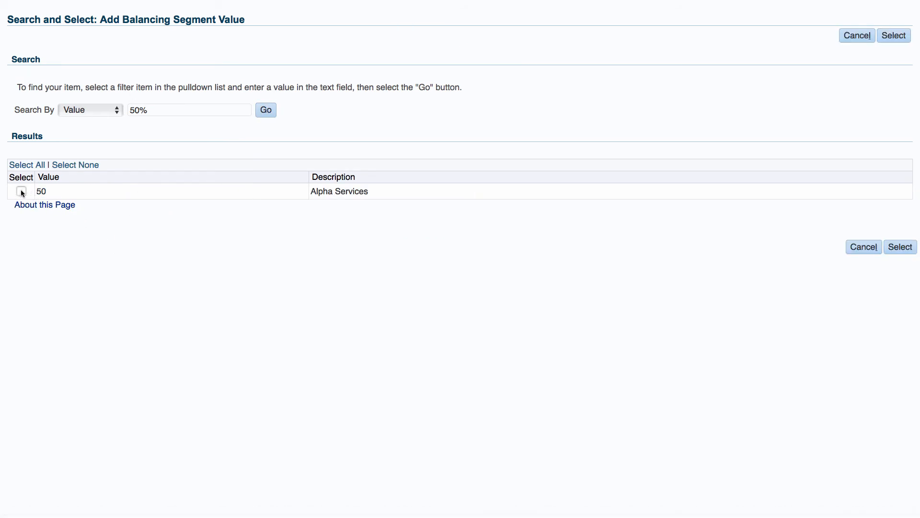
left_click(21, 191)
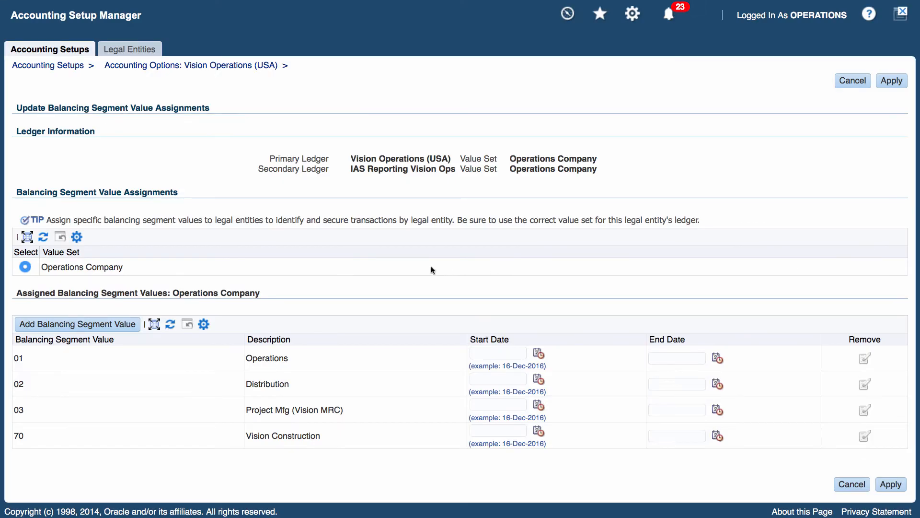
left_click(76, 323)
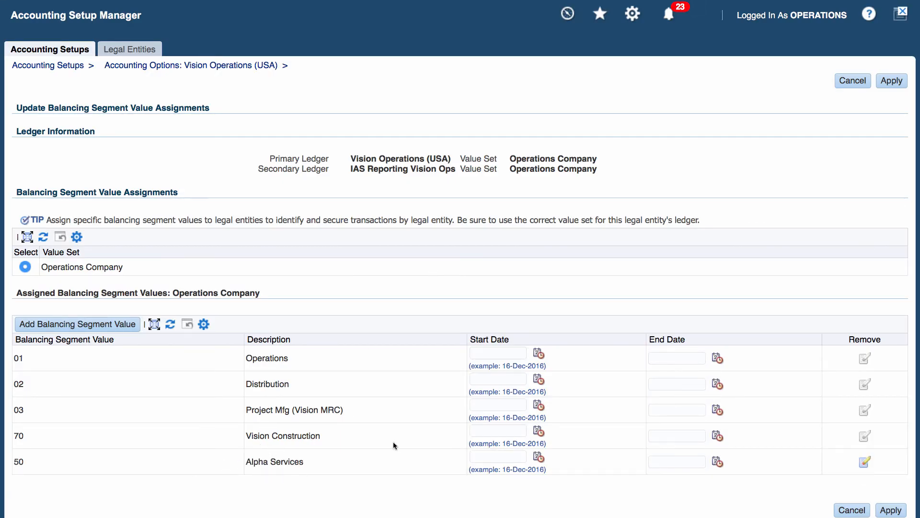
mouse_move(397, 467)
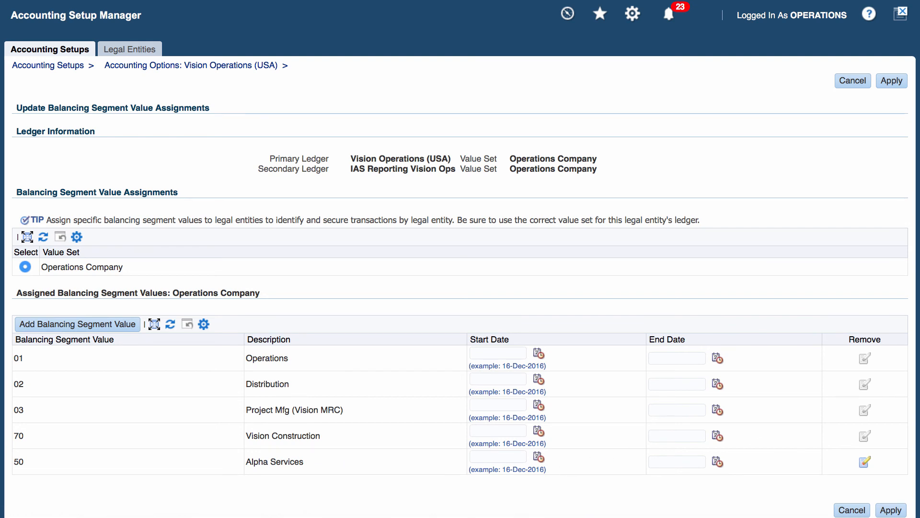
mouse_move(891, 509)
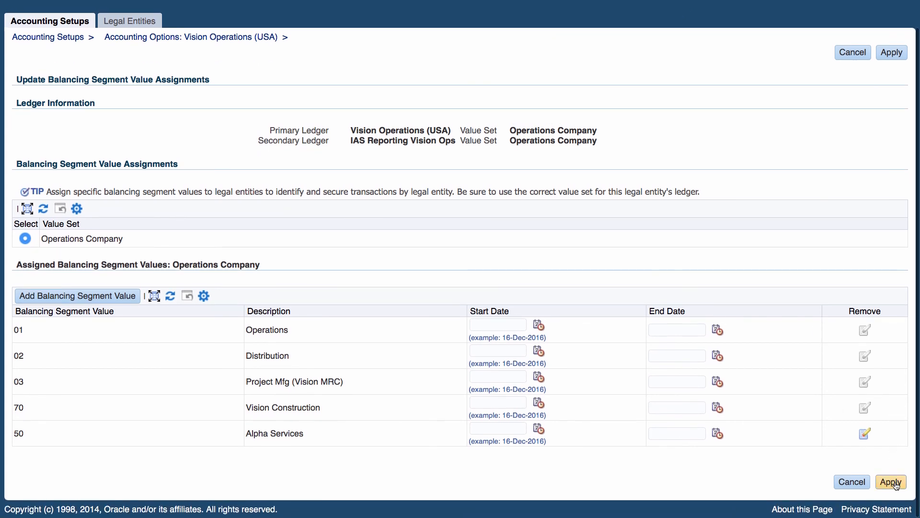
Apply the balancing segment assignments 01, 02, 03, 50 and 70
left_click(891, 482)
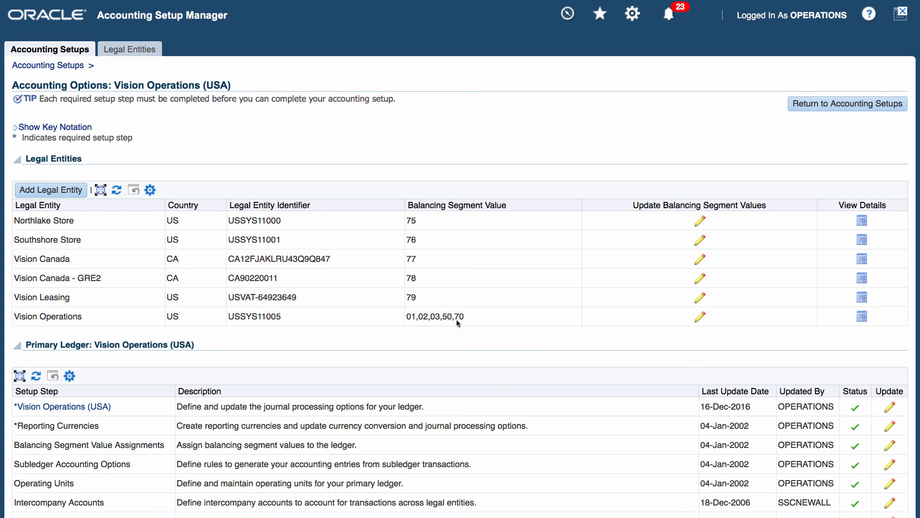
mouse_move(452, 321)
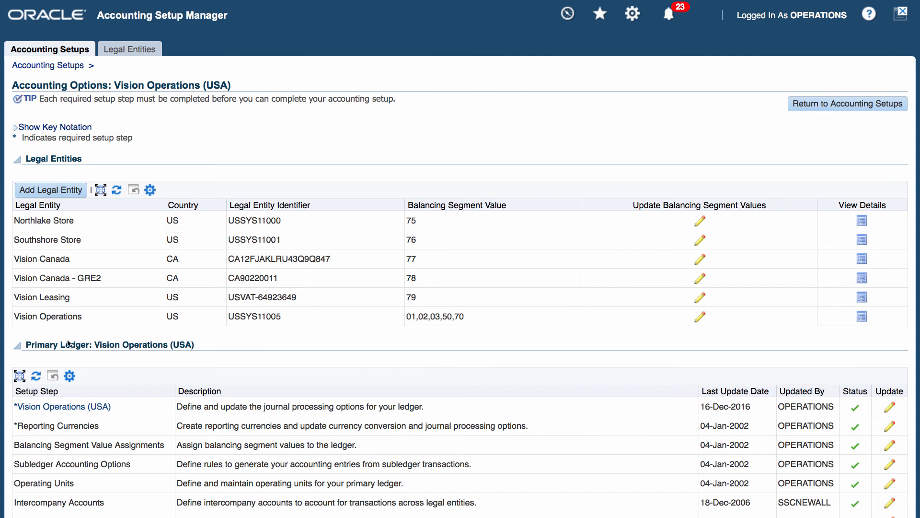
mouse_move(86, 334)
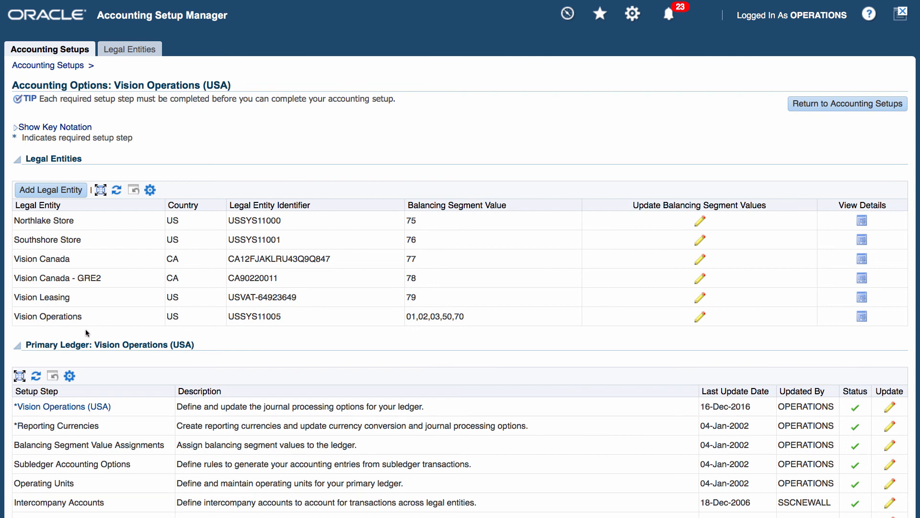